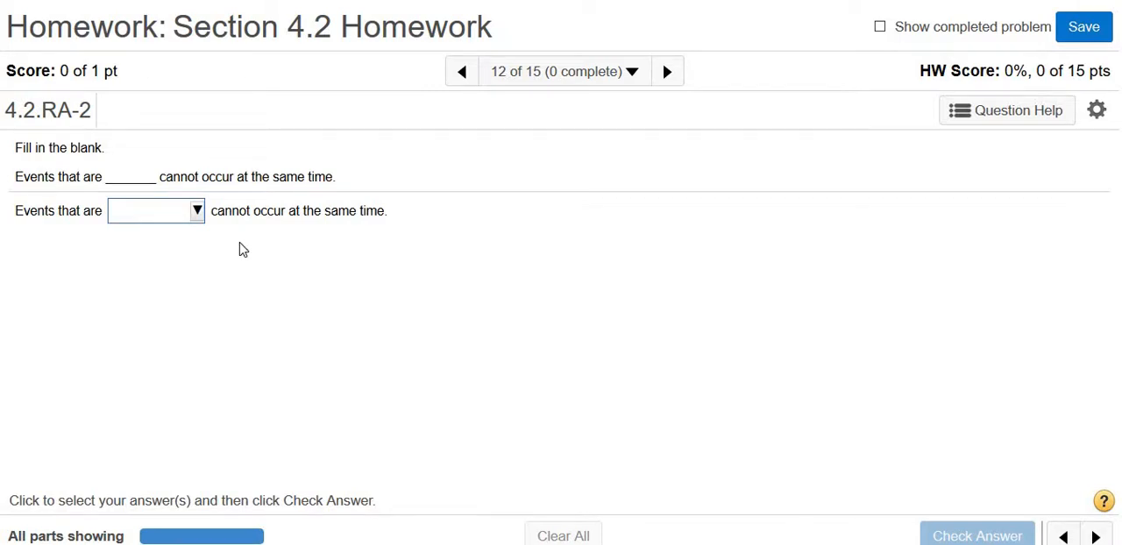
pyautogui.moveTo(112, 210)
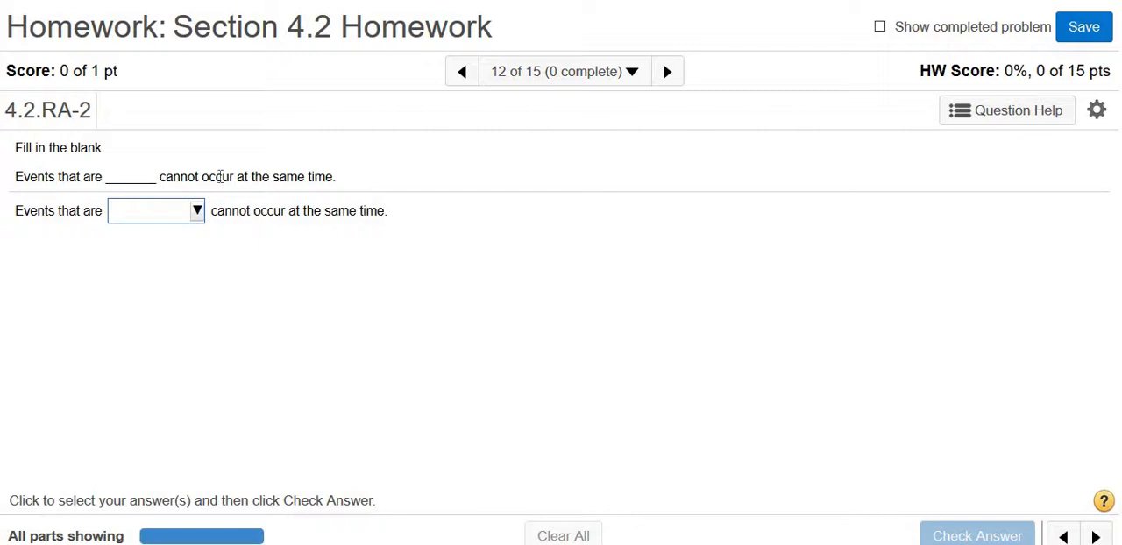
pyautogui.moveTo(307, 193)
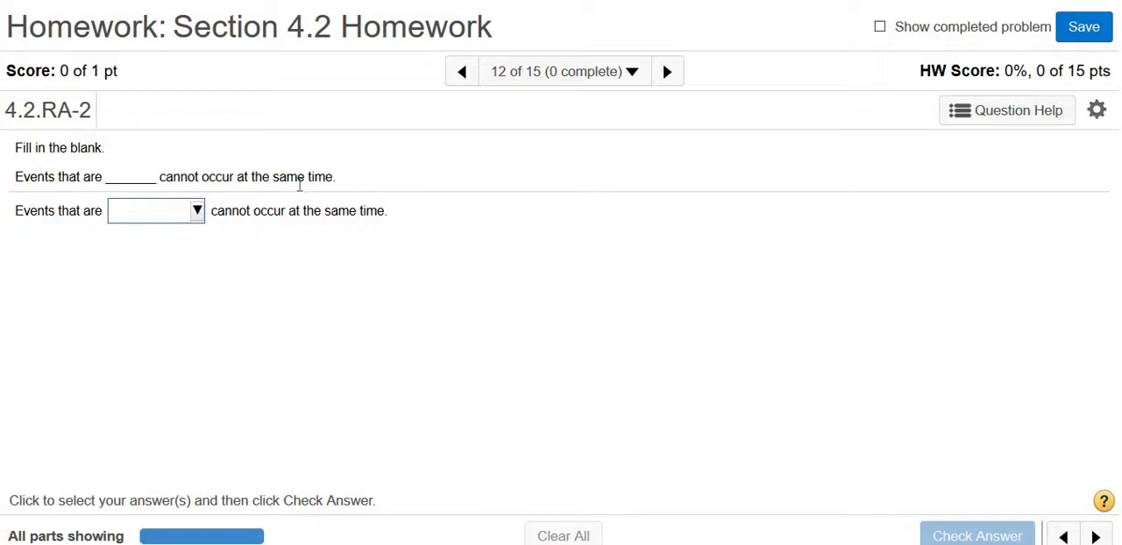
pyautogui.moveTo(225, 204)
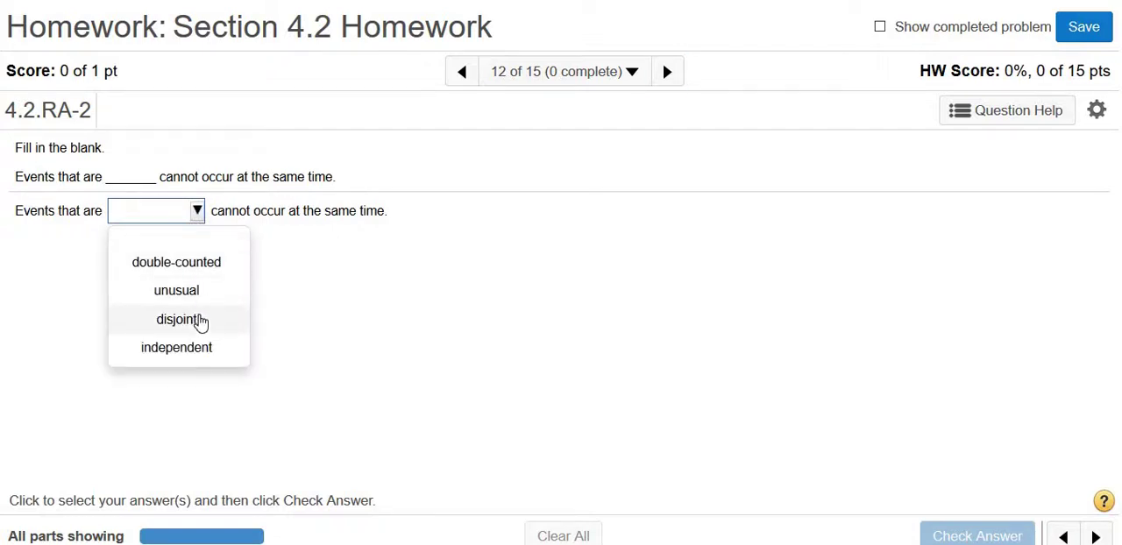
# - Answer 'disjoint' for question 4.2.RA-2, check it, and advance to the next question
pyautogui.click(176, 319)
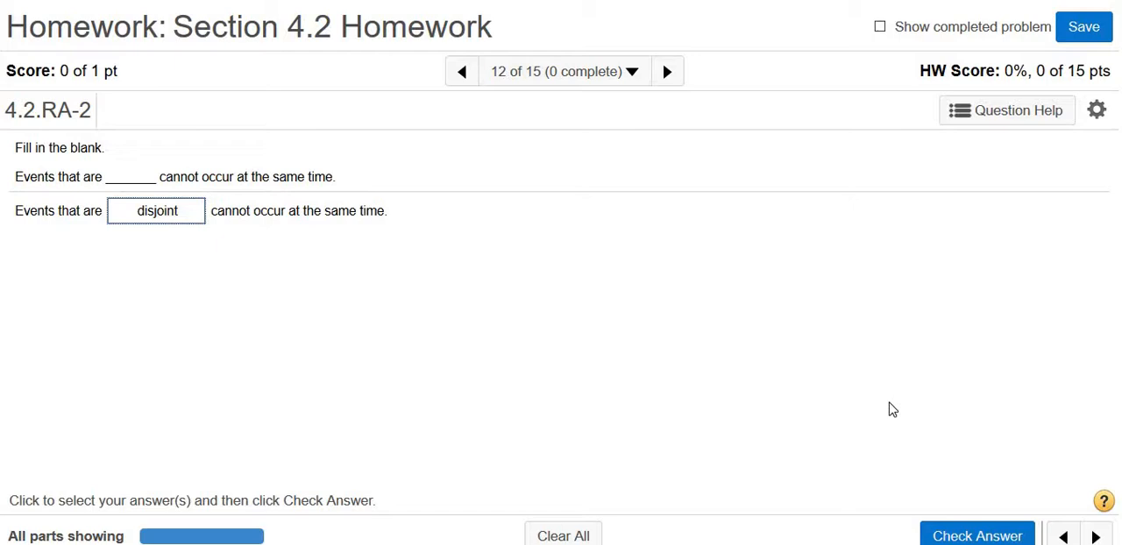
pyautogui.click(976, 536)
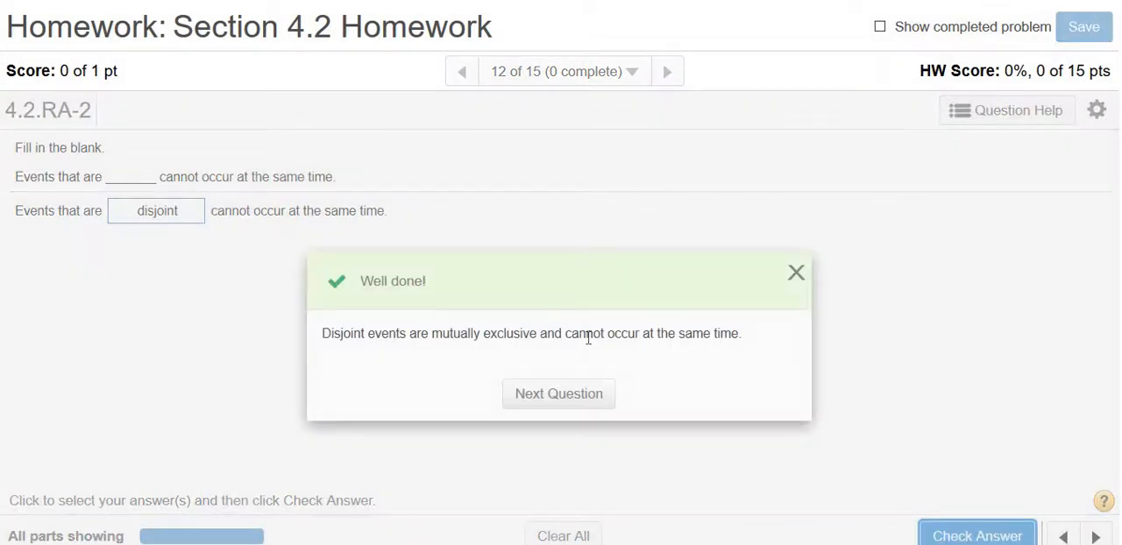
pyautogui.click(558, 394)
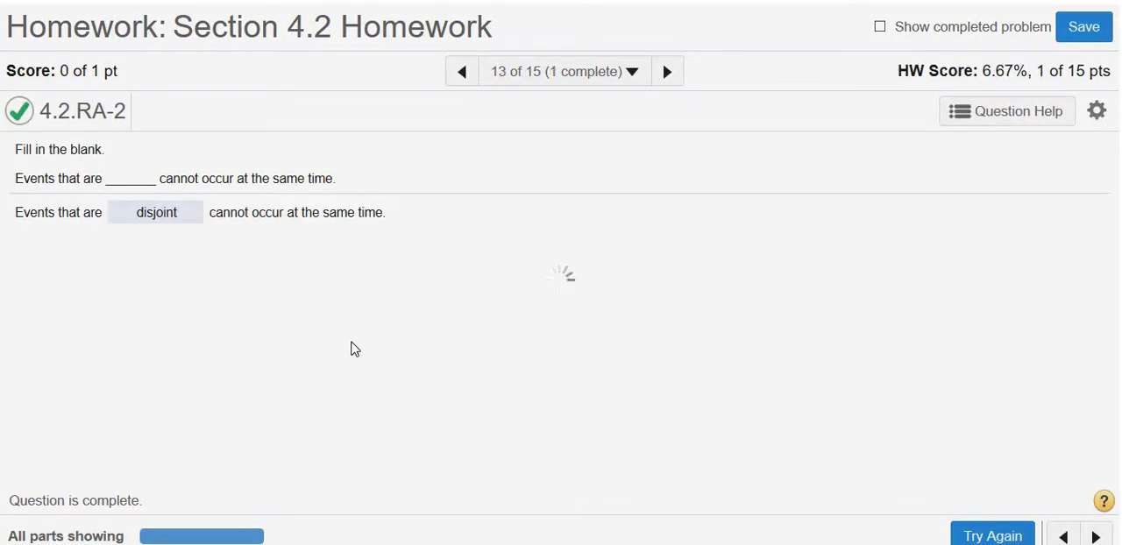
# - Answer 'And' for question 4.2.RA-6, check it, and advance to 4.2.RA-9
pyautogui.click(1095, 536)
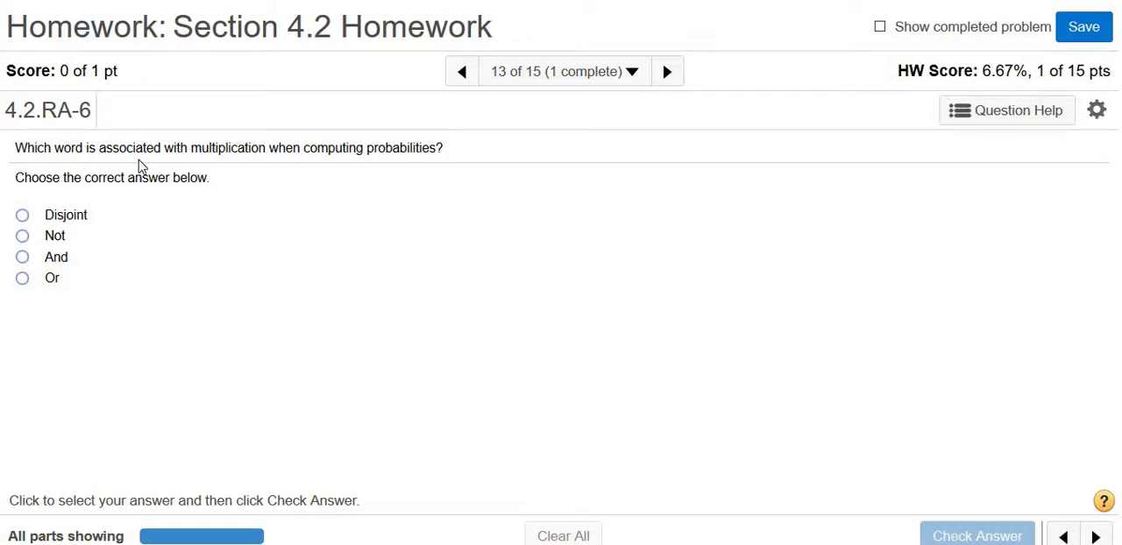
pyautogui.moveTo(415, 166)
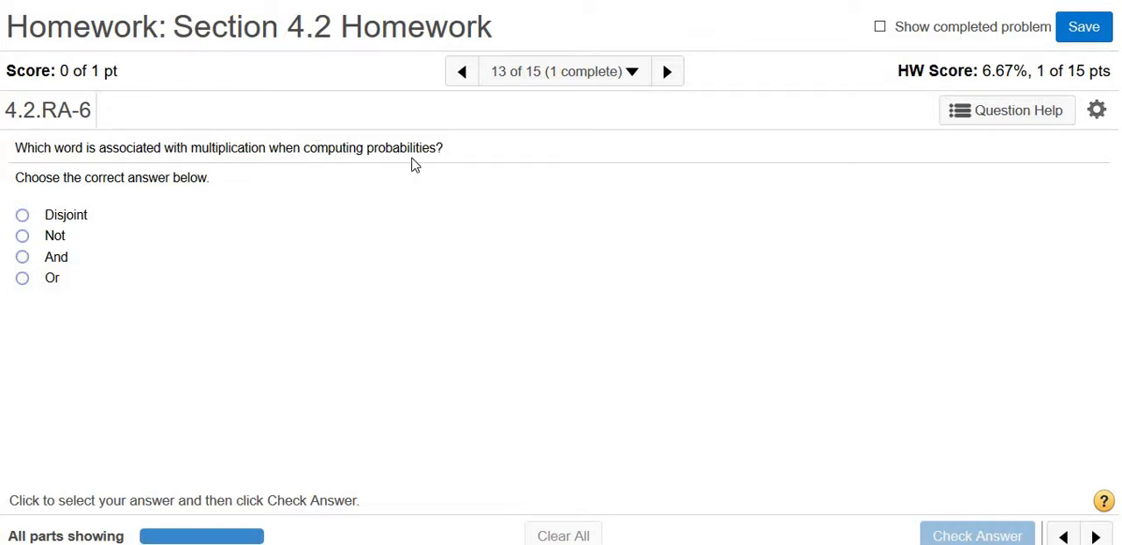
pyautogui.moveTo(318, 142)
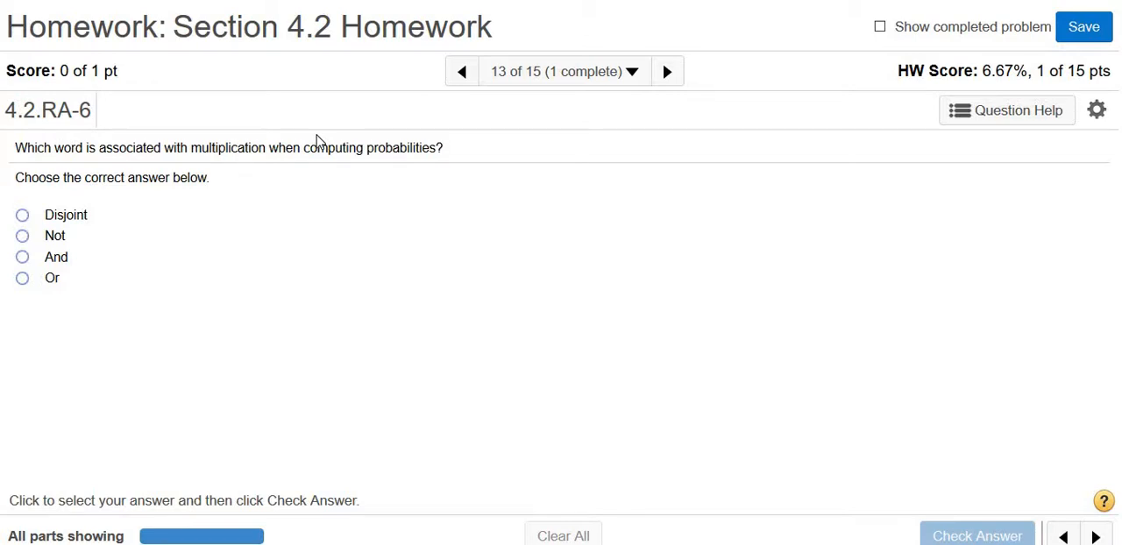
pyautogui.moveTo(101, 199)
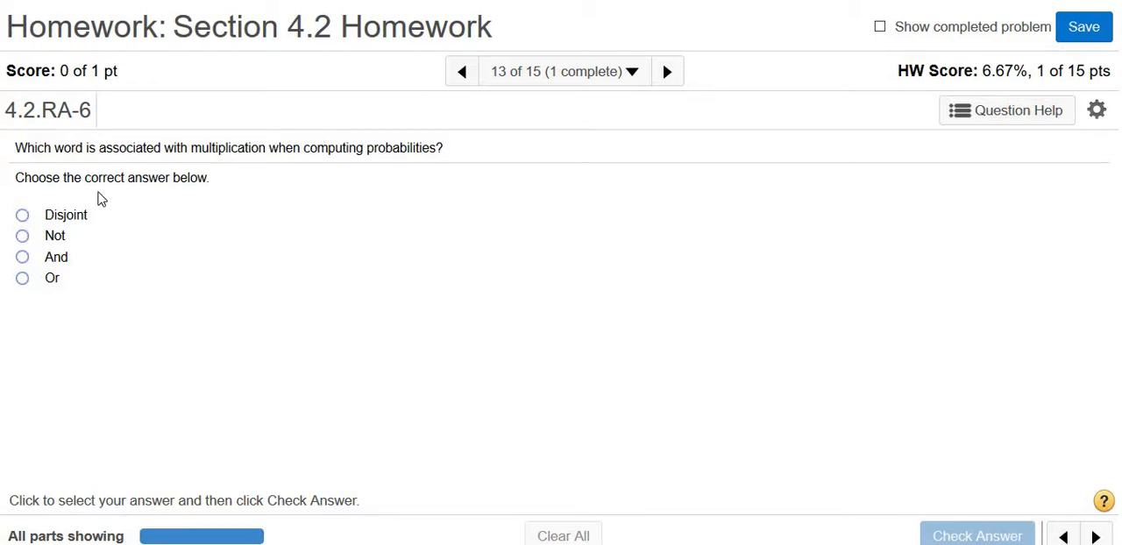
pyautogui.click(22, 257)
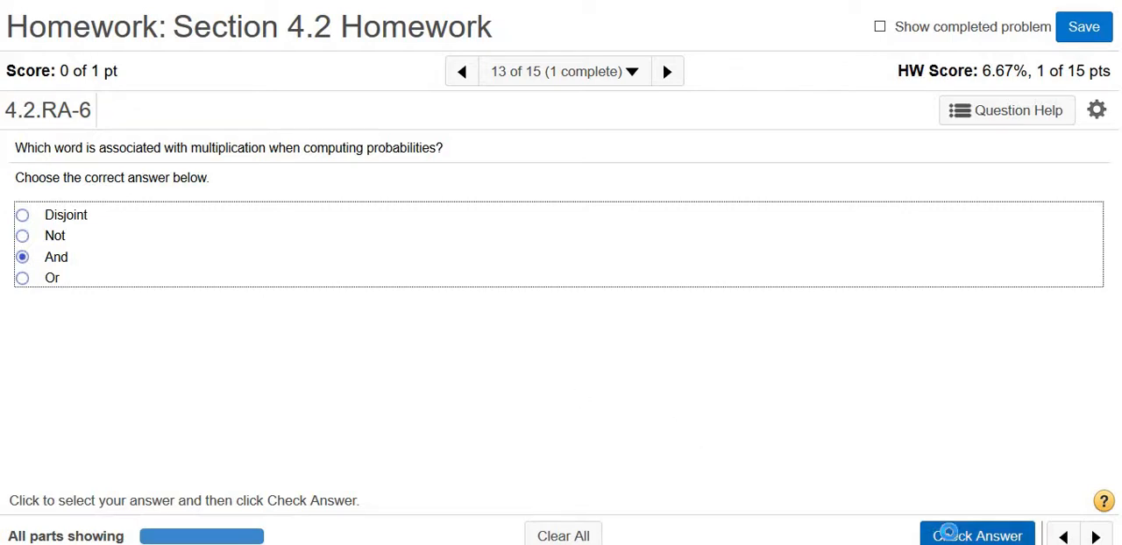
pyautogui.click(976, 535)
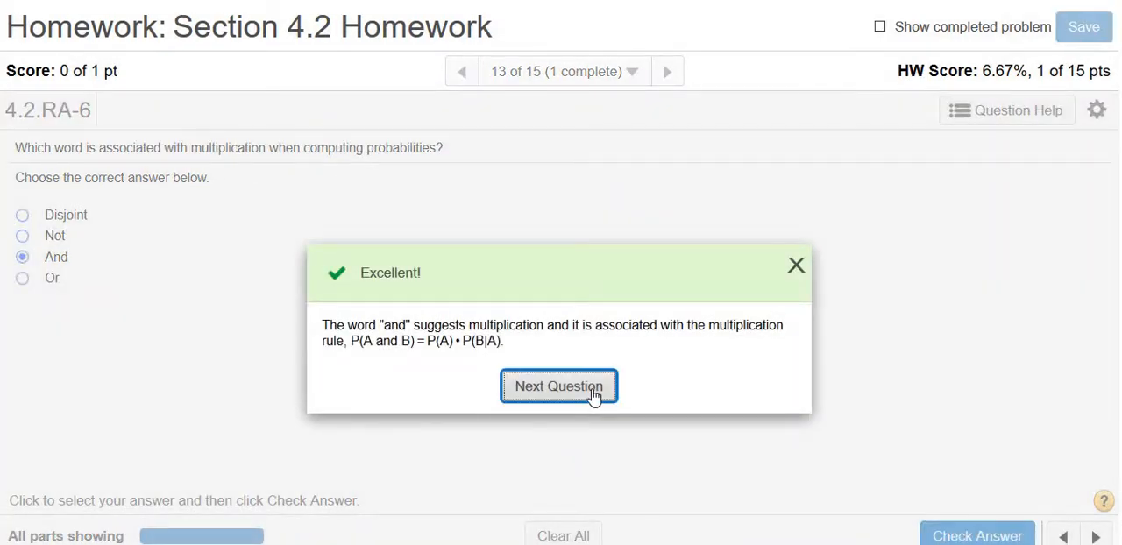
pyautogui.click(559, 387)
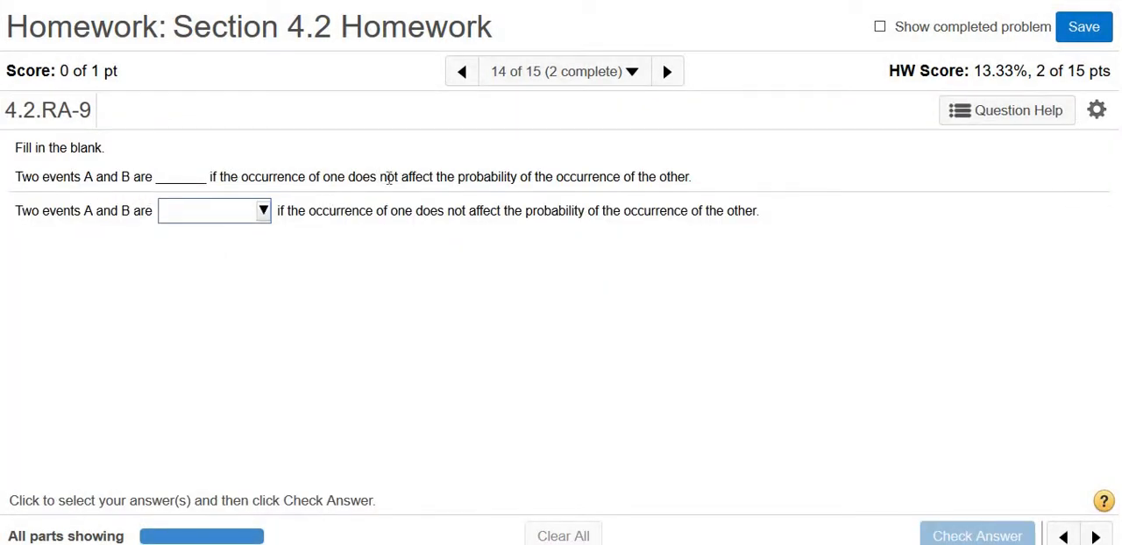
pyautogui.moveTo(540, 197)
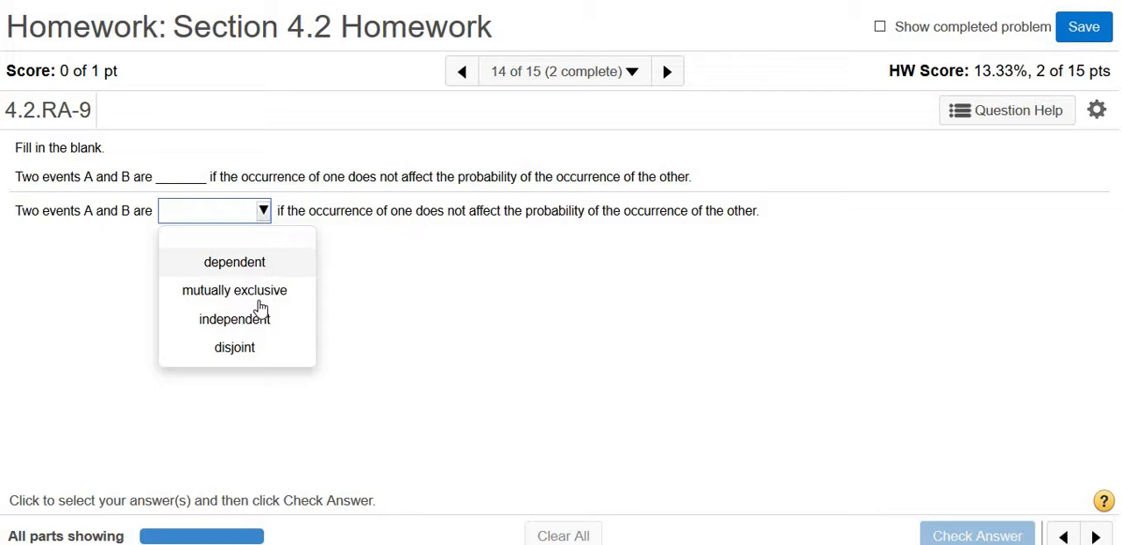
# - Answer 'independent' for question 4.2.RA-9, check it, and advance to 4.2.RA-10
pyautogui.click(234, 319)
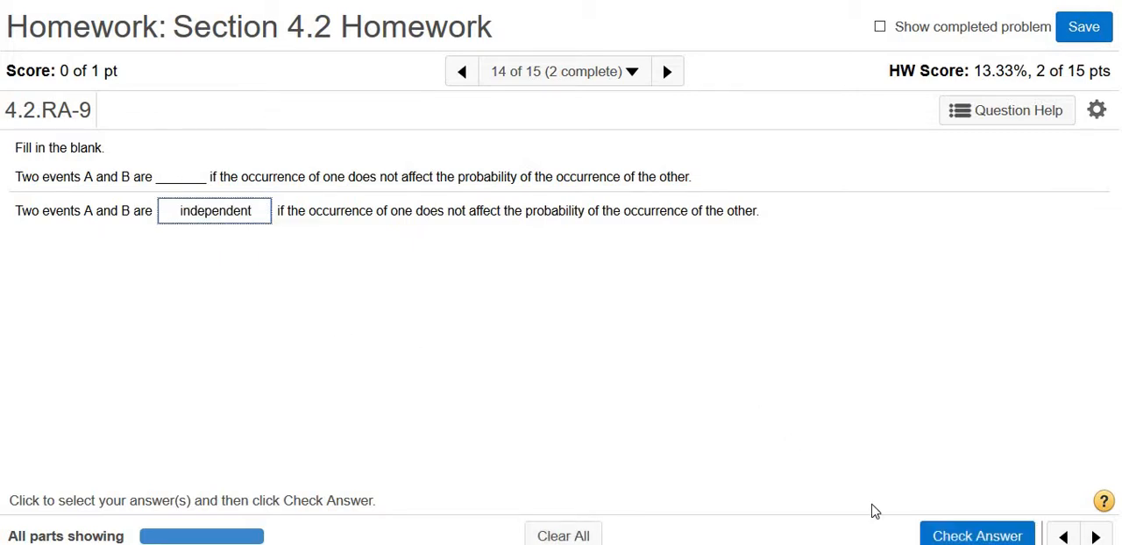
pyautogui.click(977, 535)
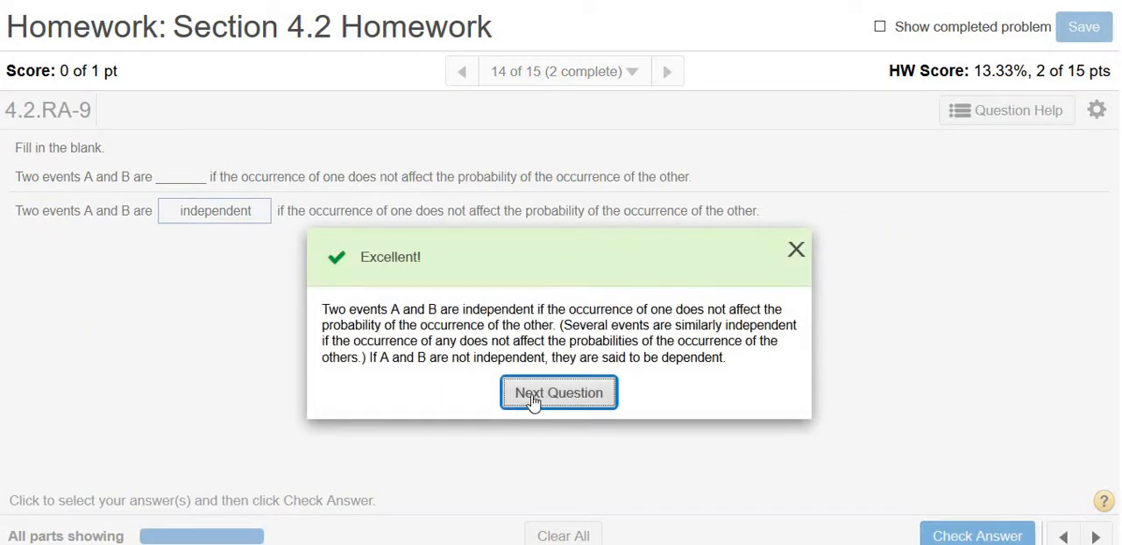
pyautogui.click(558, 392)
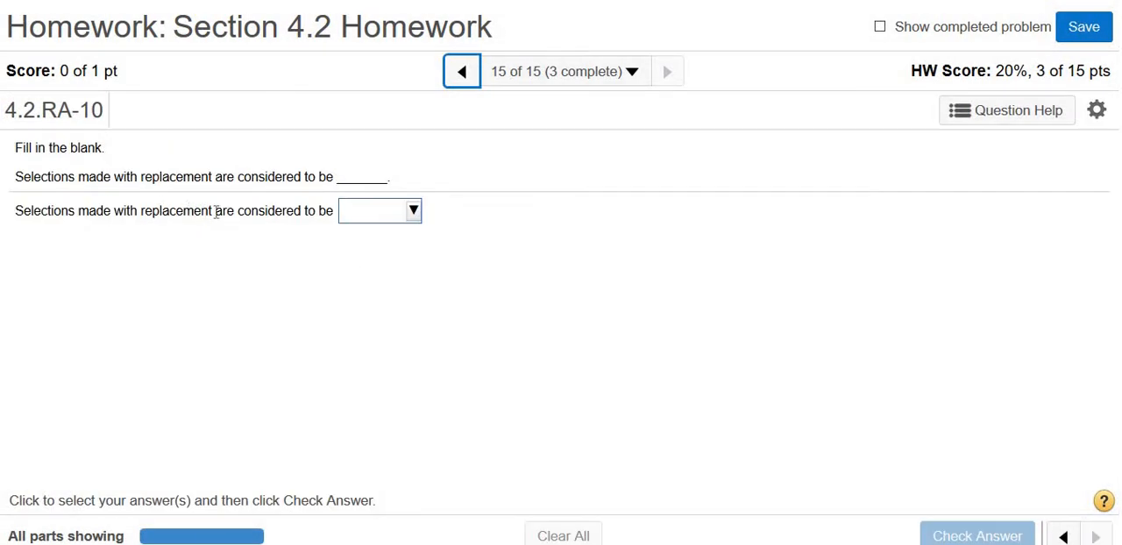
pyautogui.moveTo(423, 195)
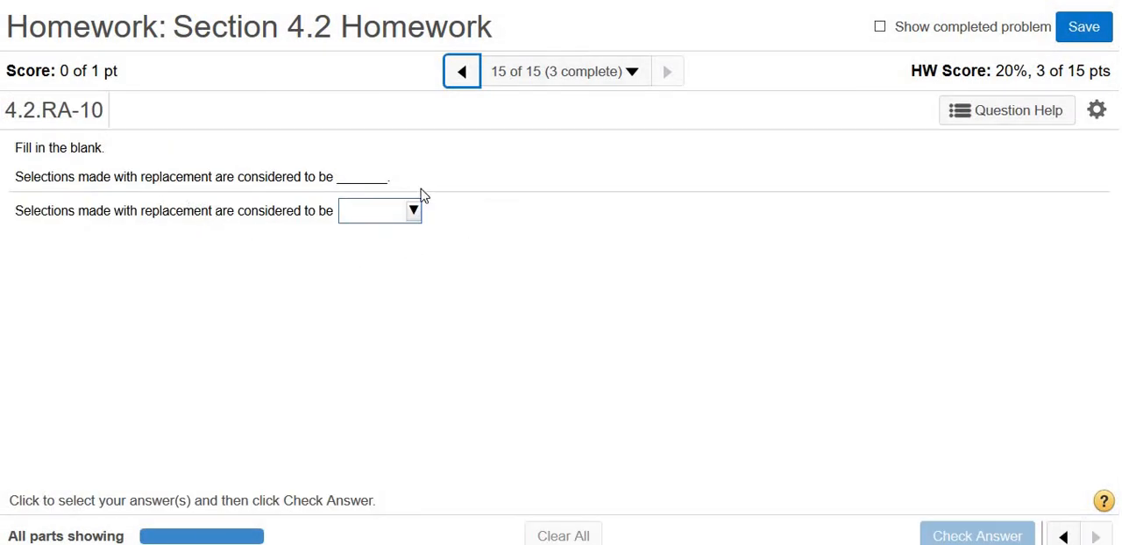